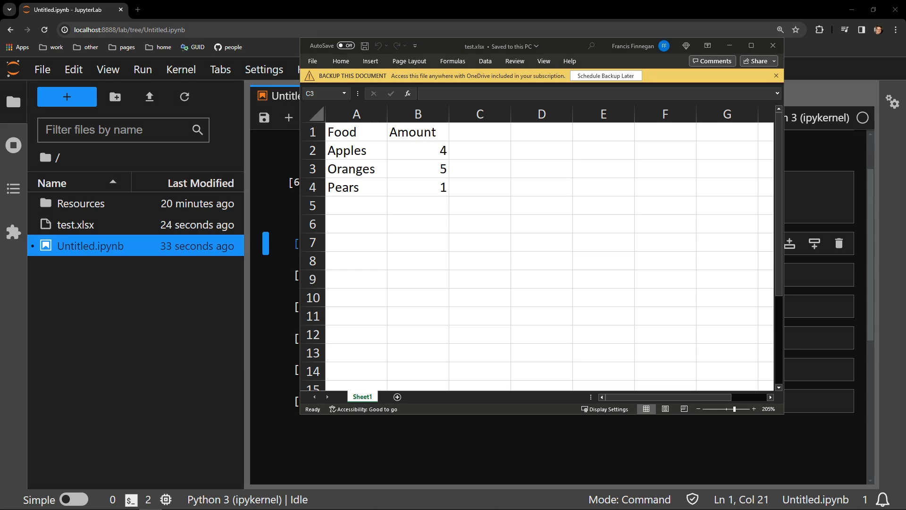
mouse_move(39, 299)
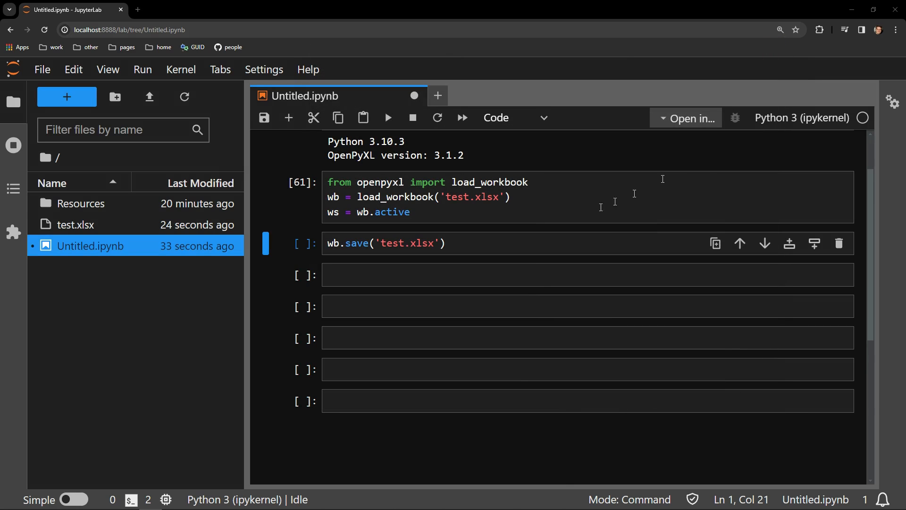
Add a cell importing PieChart and Reference from openpyxl.chart
click(388, 118)
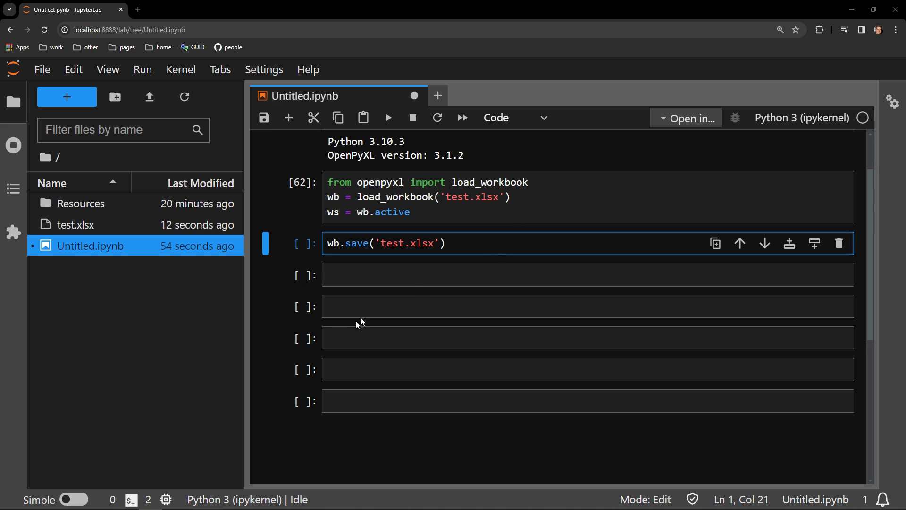
text(from openpyxl.chart import PieChart, Reference)
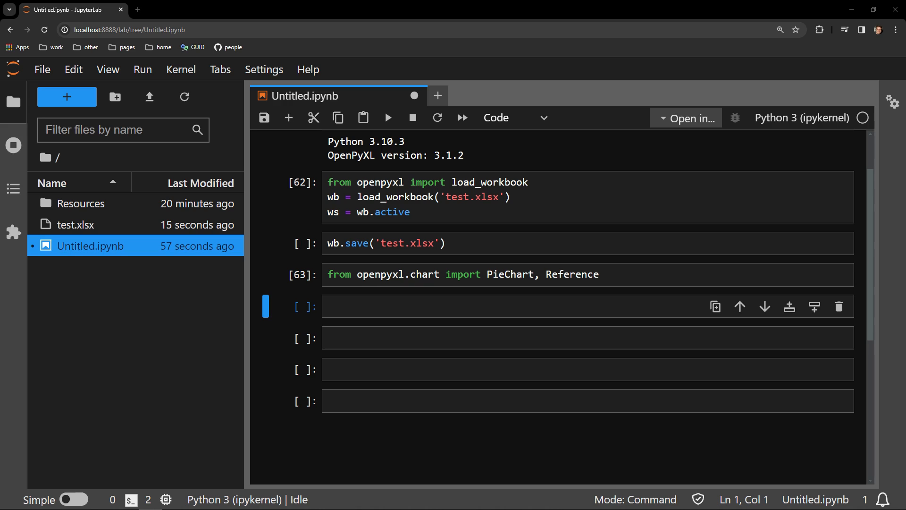
Run a cell with pie = PieChart() to create the chart object
text(pie = PieChart())
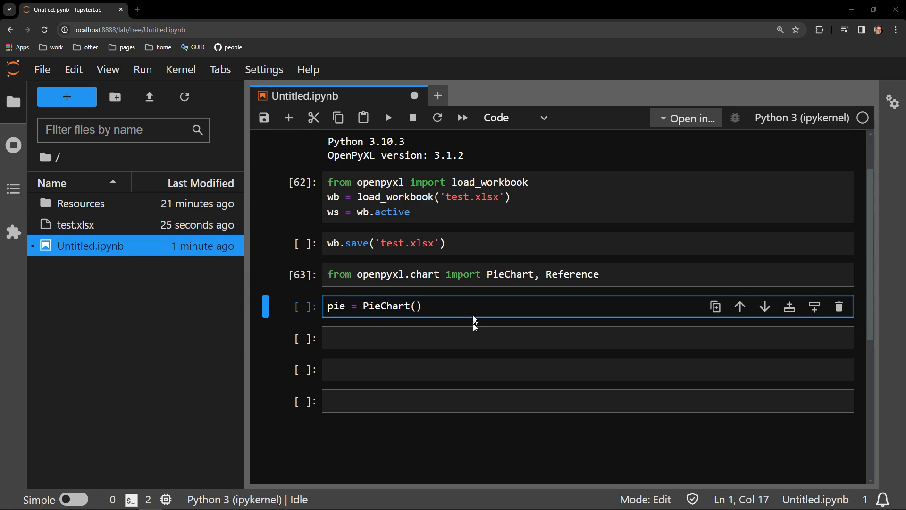
key(shift+enter)
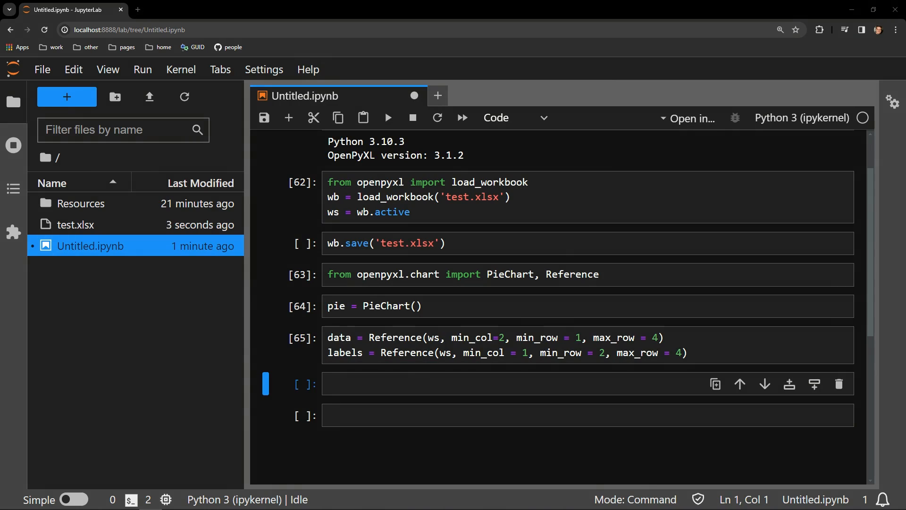
Run pie.add_data(data, titles_from_data = True) and save the notebook
text(pie.add_data(data, titles_from_data = True))
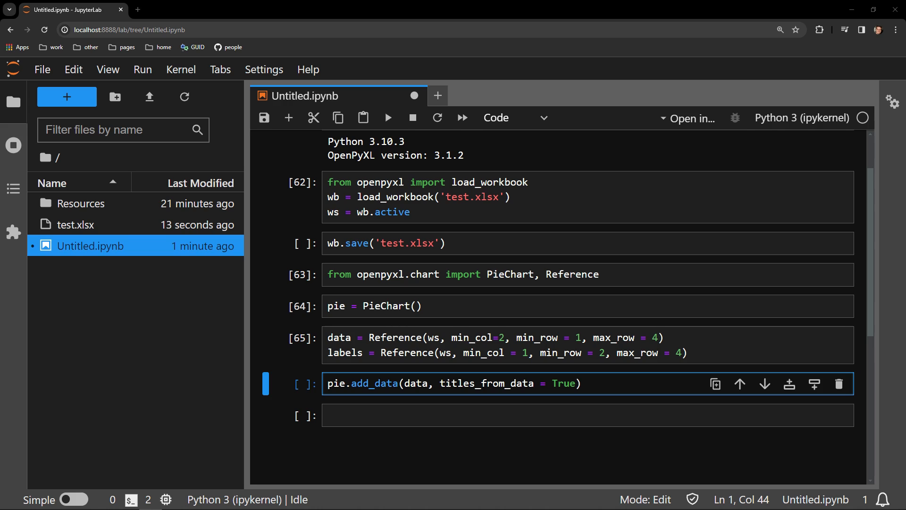
click(438, 383)
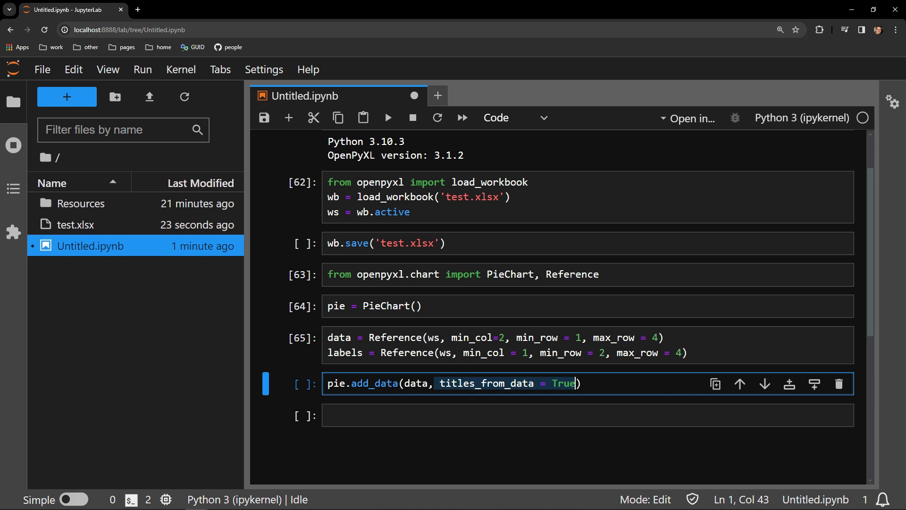
key(ctrl+s)
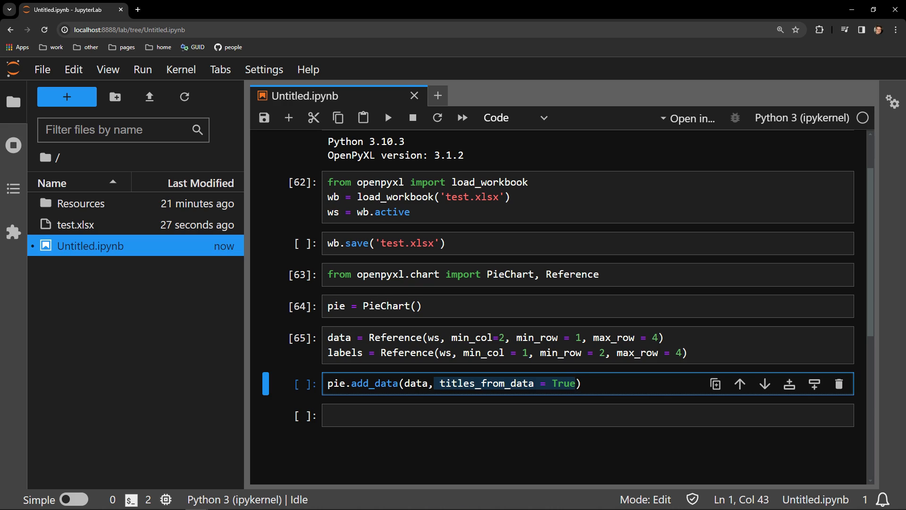
key(shift+enter)
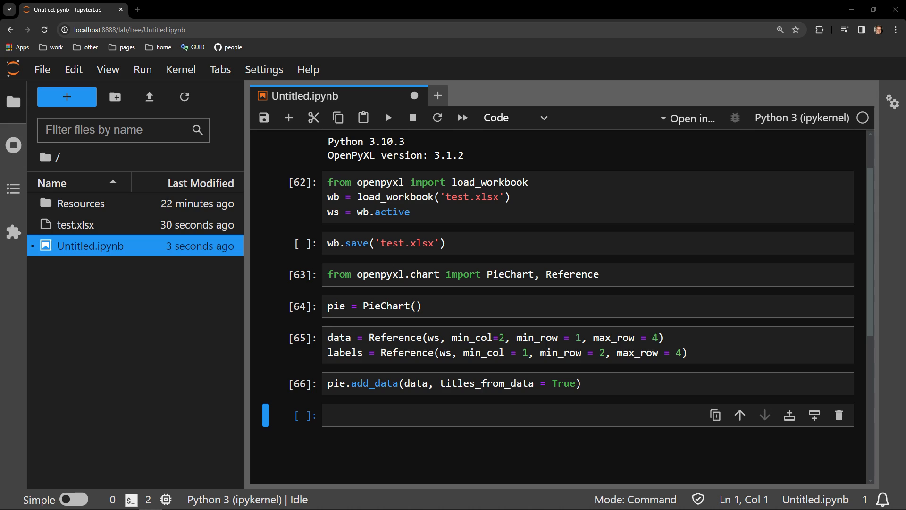
mouse_move(93, 237)
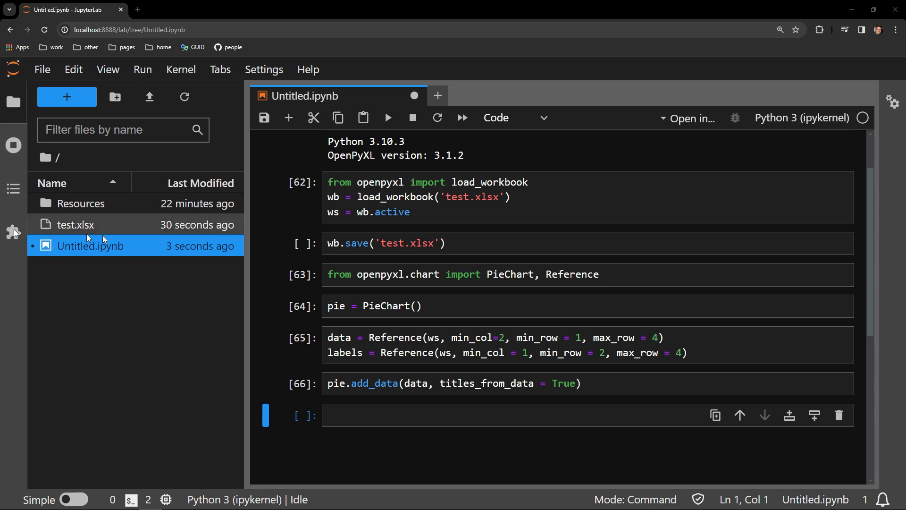
Enter pie.set_categories(labels) to use the Food labels as categories
text(pie.set_categories(labels))
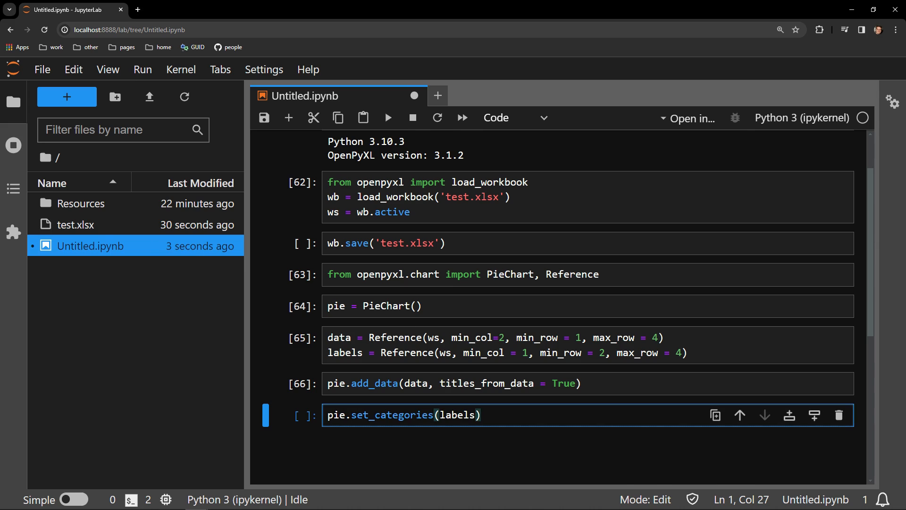
click(409, 414)
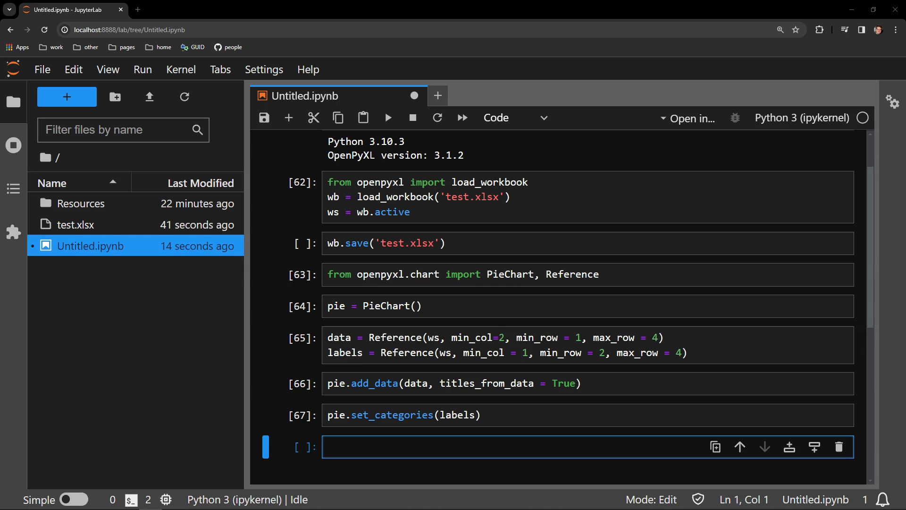
mouse_move(377, 440)
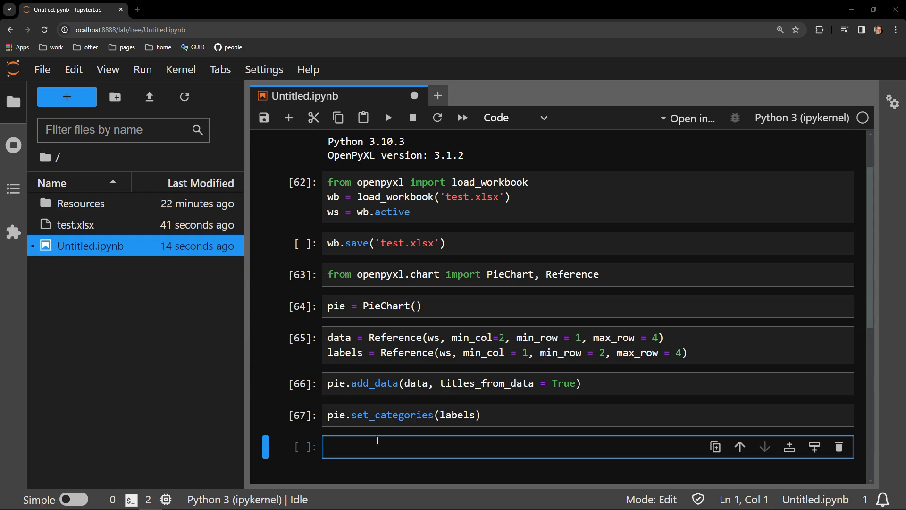
Type ws.add_chart(pie, 'C2') to place the chart at cell C2
text(ws.add_chart(pie, 'C2'))
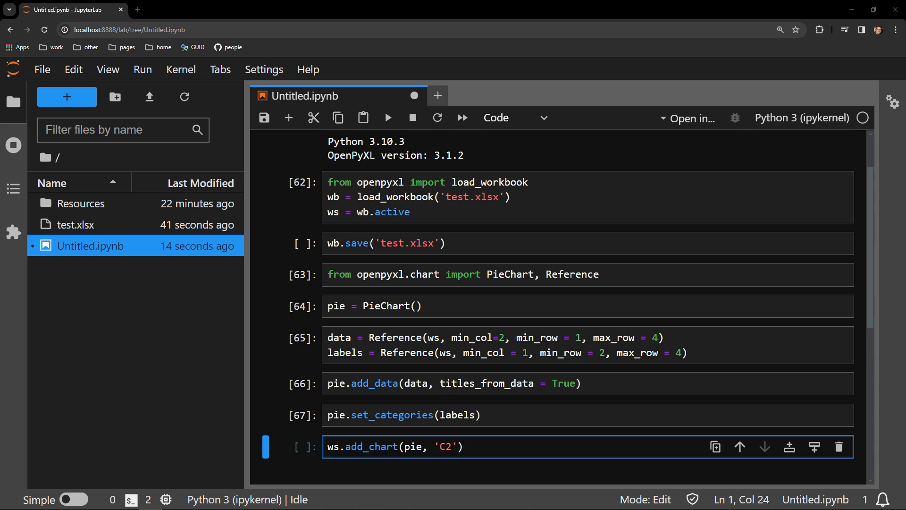
text())
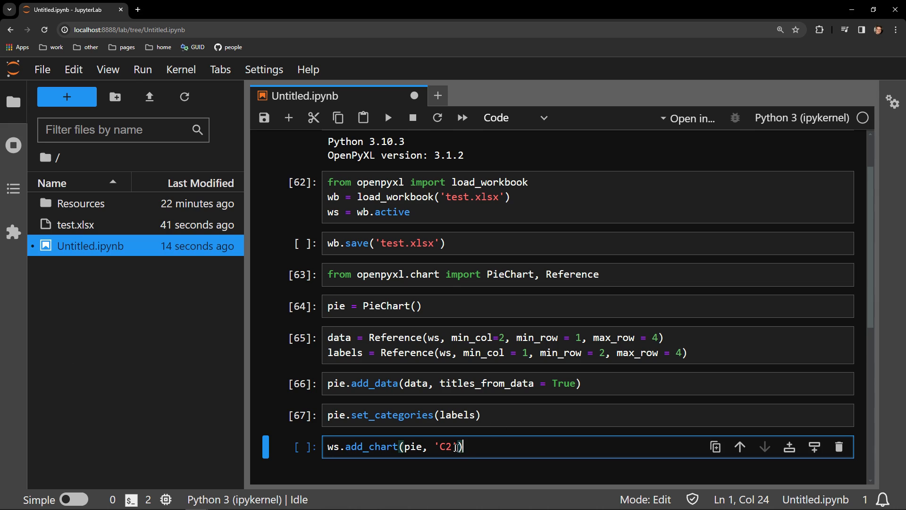